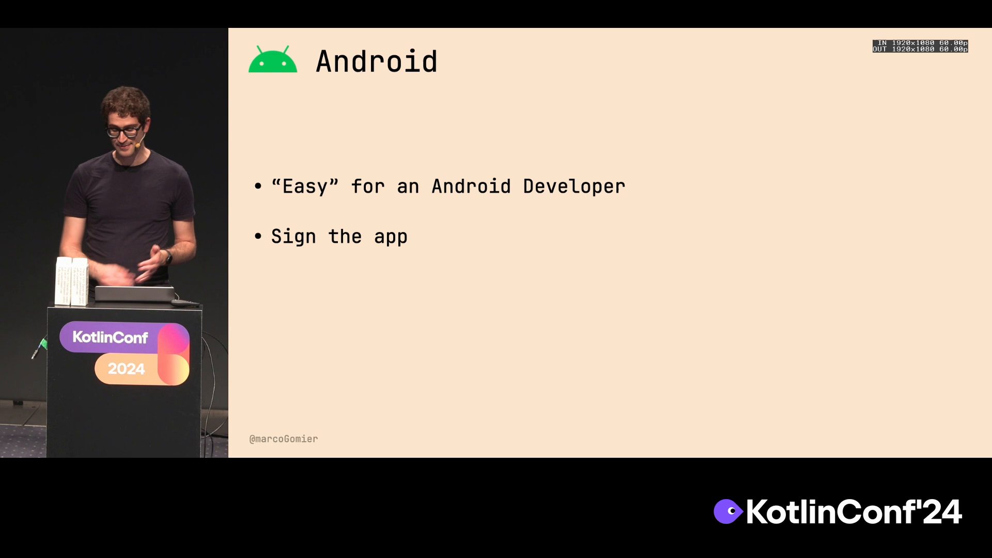
pyautogui.press('right')
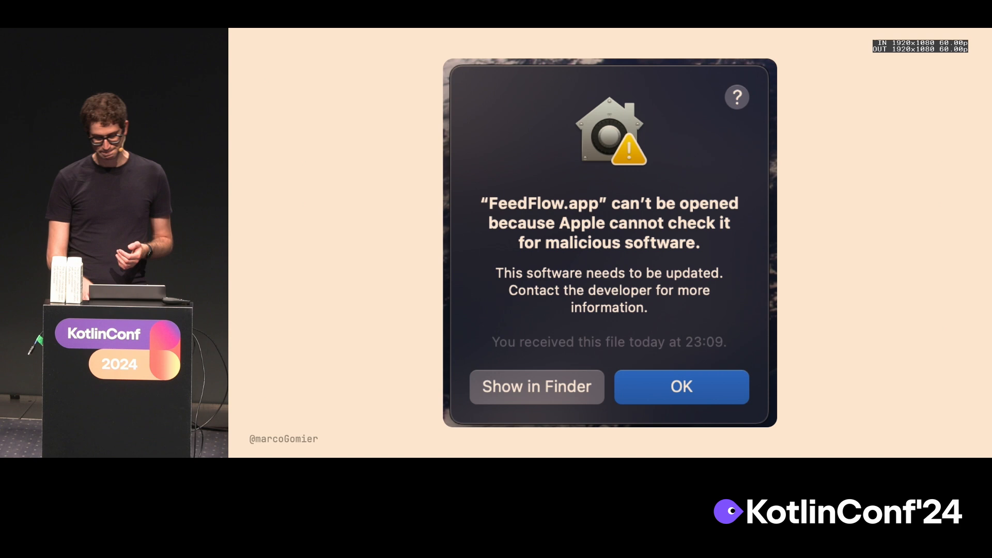
pyautogui.click(681, 387)
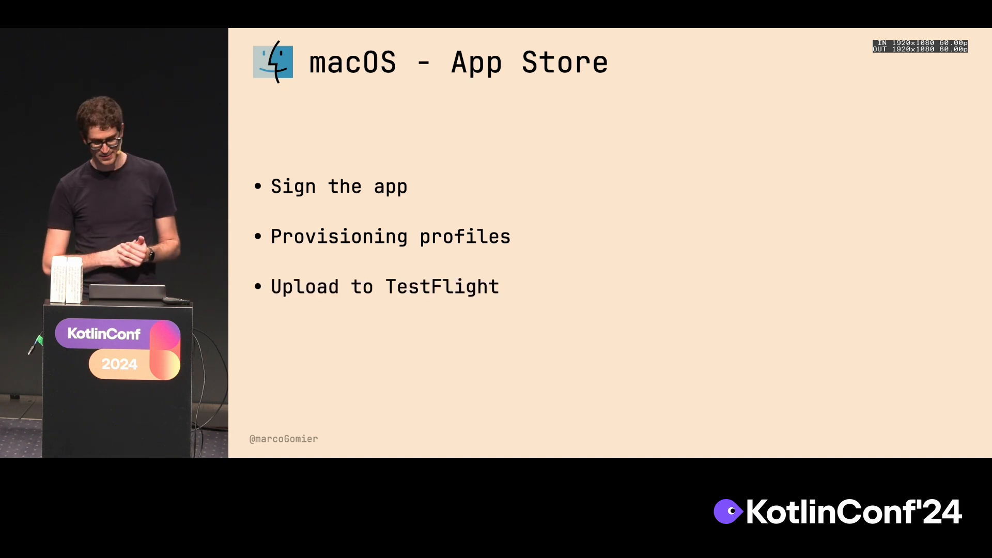
pyautogui.press('right')
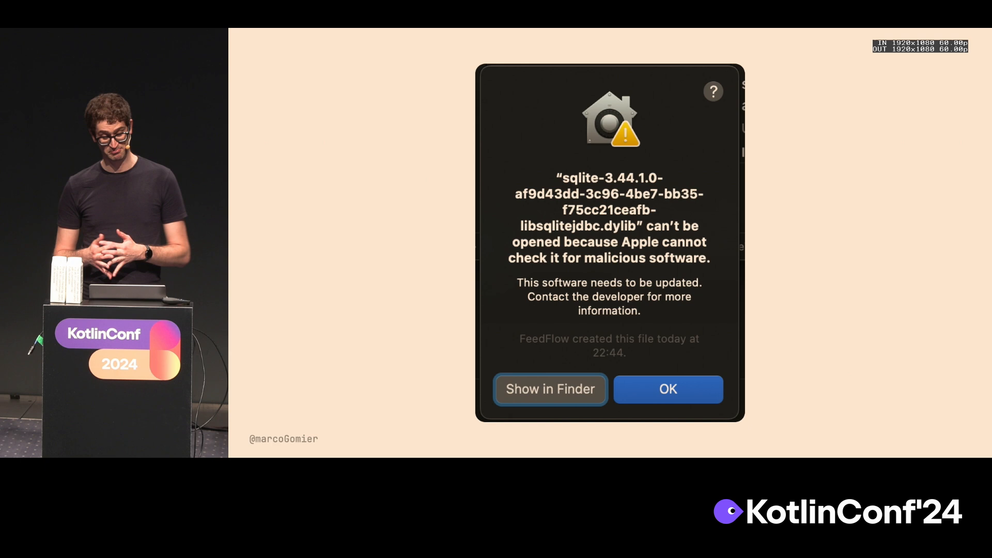
pyautogui.click(668, 389)
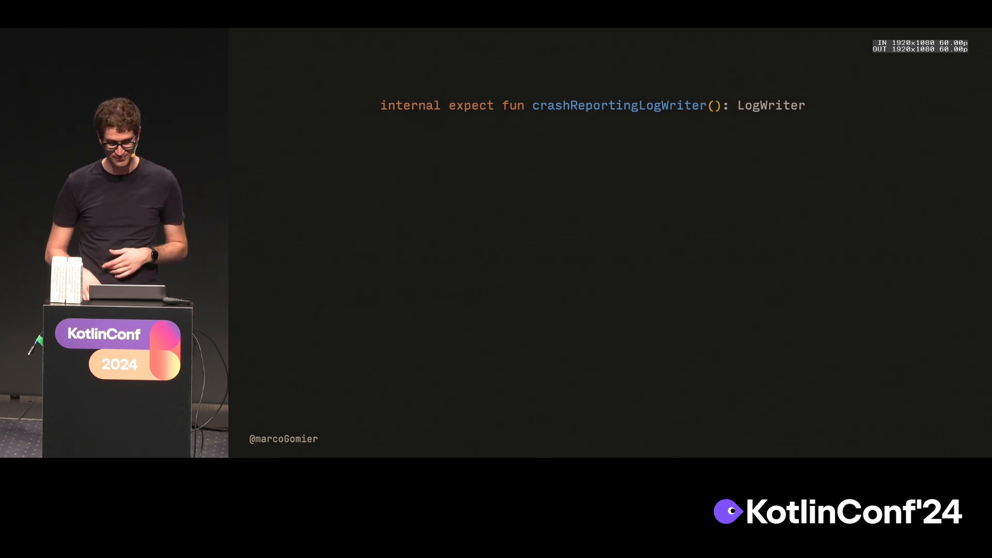
pyautogui.press('right')
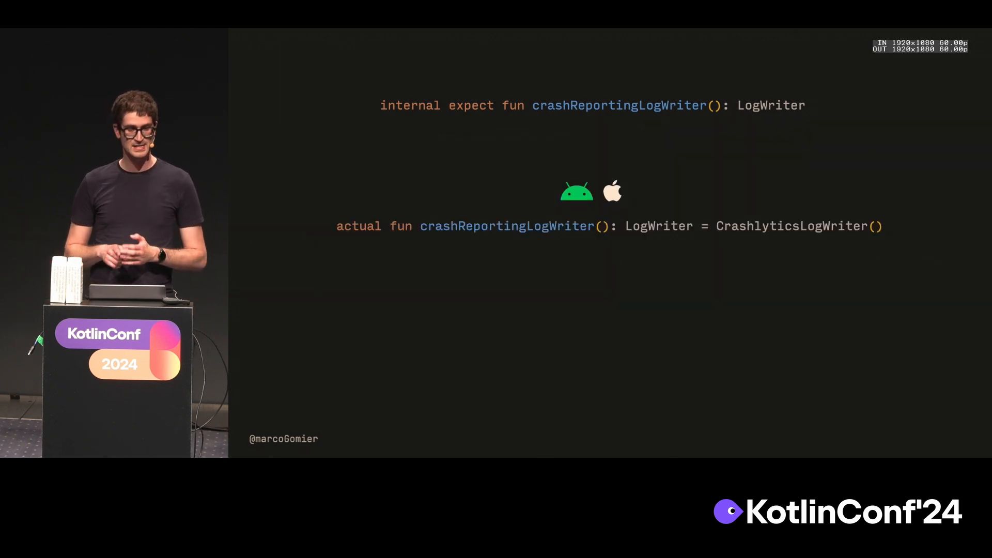